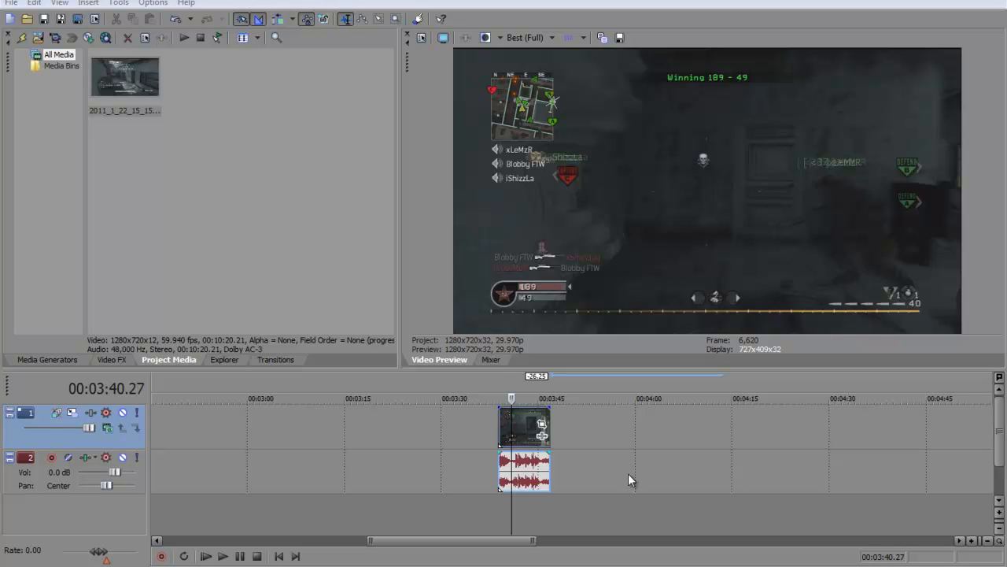
mouse_move(527, 453)
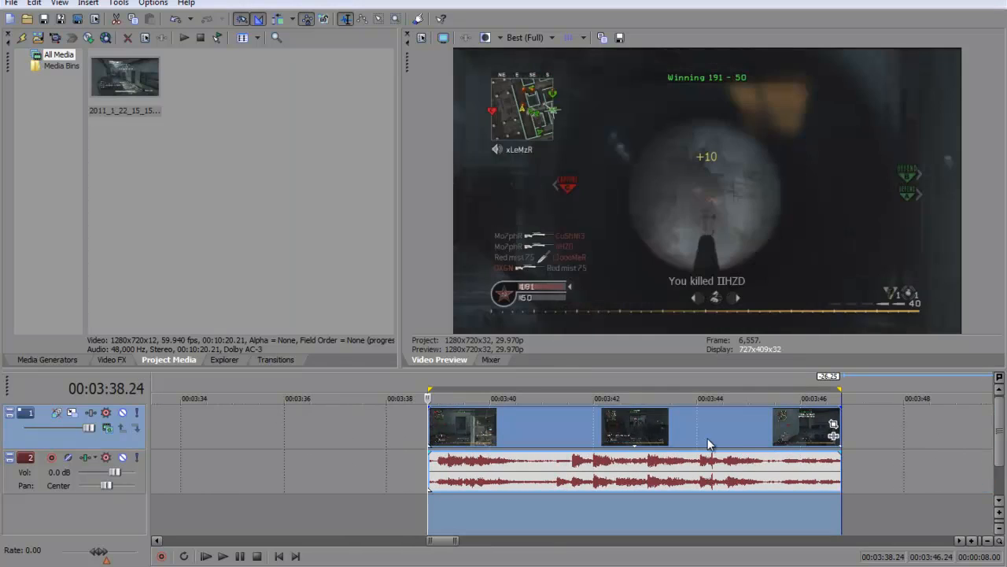
- Crop in the gameplay clip's framing in Event Pan/Crop and close the window
left_click(832, 425)
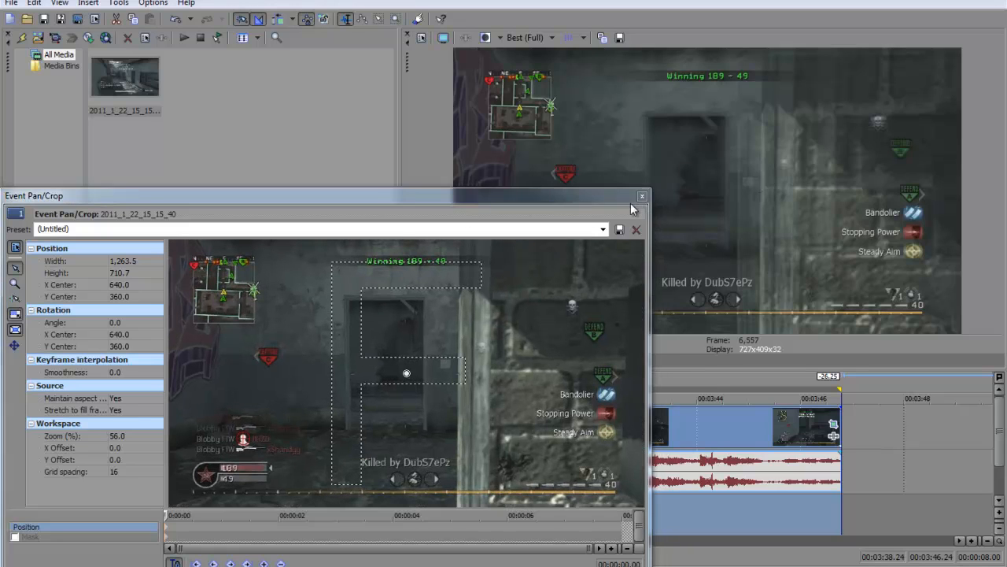
left_click(635, 230)
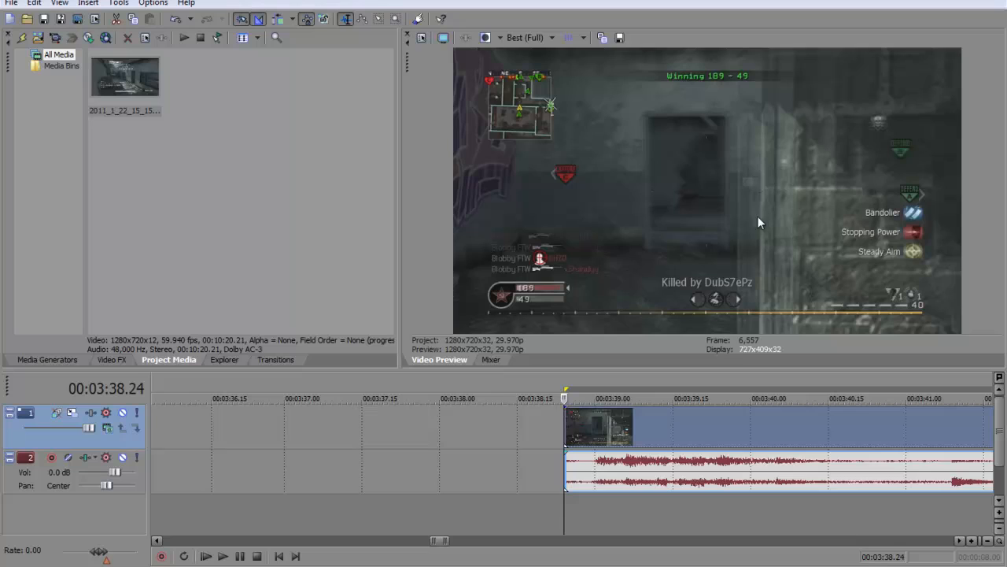
mouse_move(755, 150)
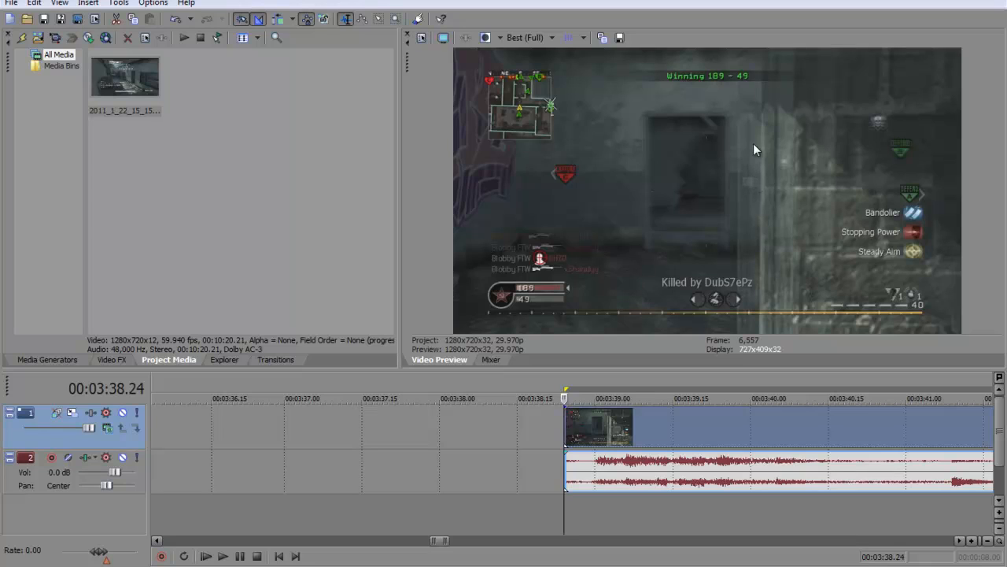
mouse_move(732, 152)
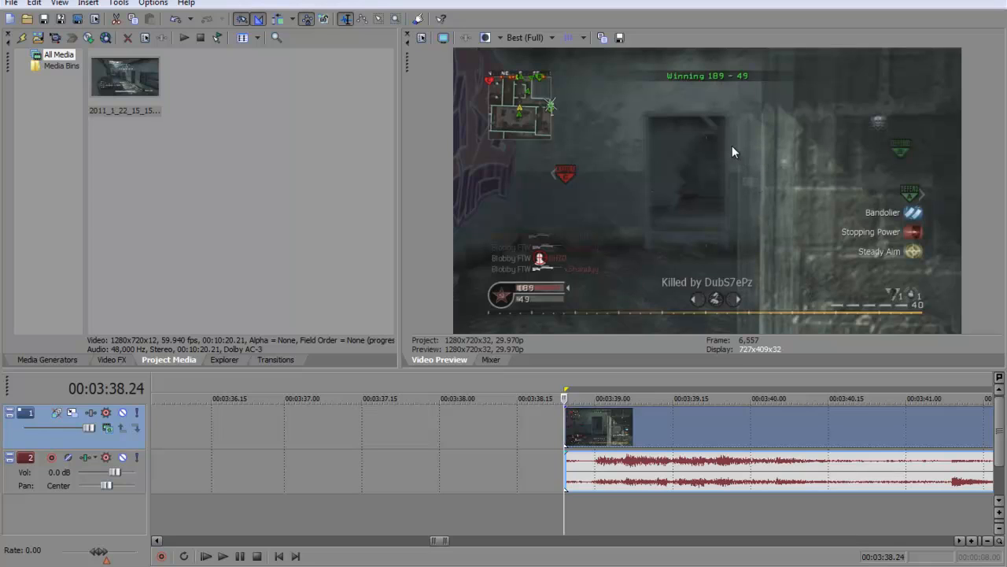
mouse_move(573, 428)
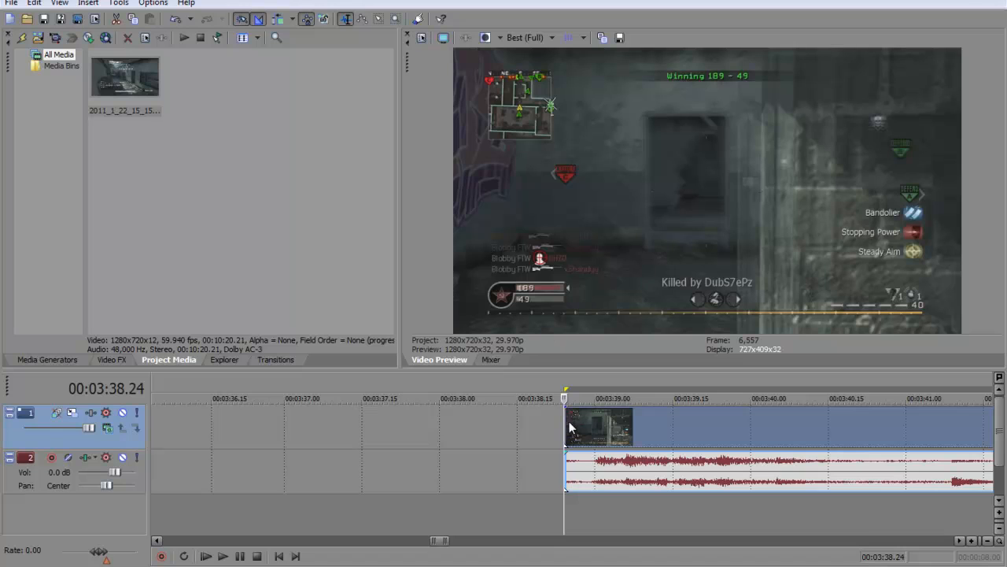
- Disable resampling in the gameplay clip's Properties
right_click(599, 426)
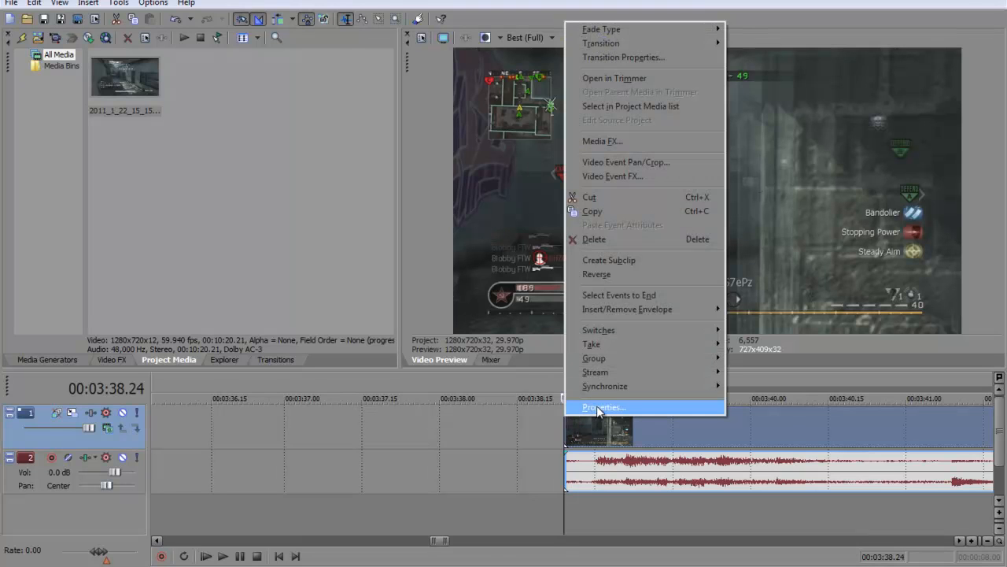
left_click(605, 406)
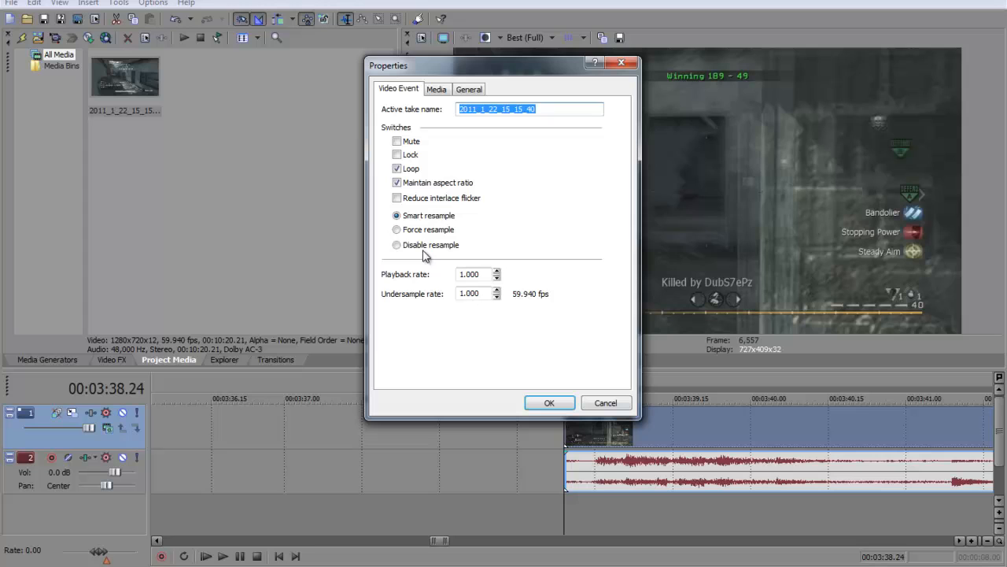
left_click(550, 403)
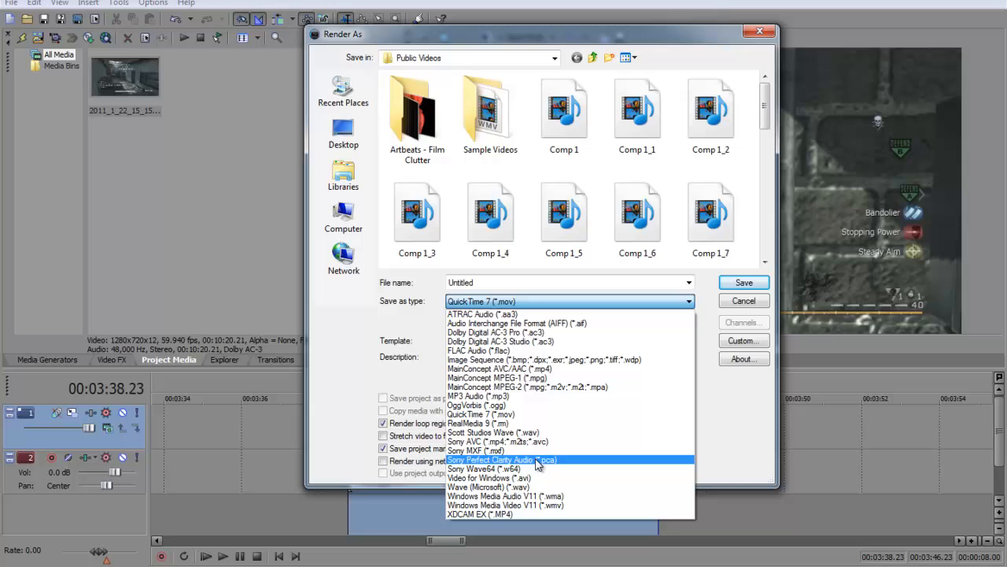
- Choose Sony AVC as render format, name the file omfg with the HD template, and go to Custom settings
left_click(496, 441)
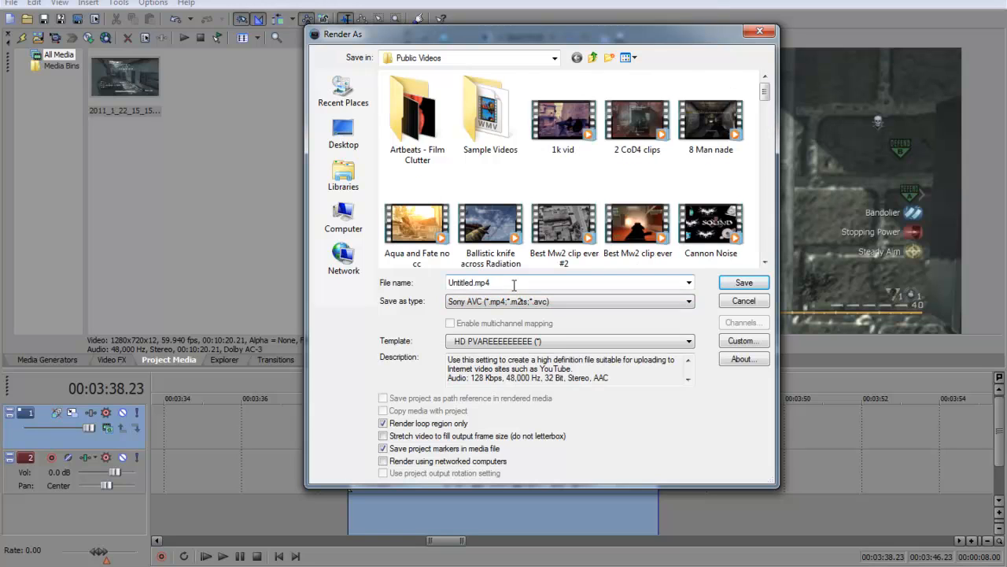
triple_click(487, 282)
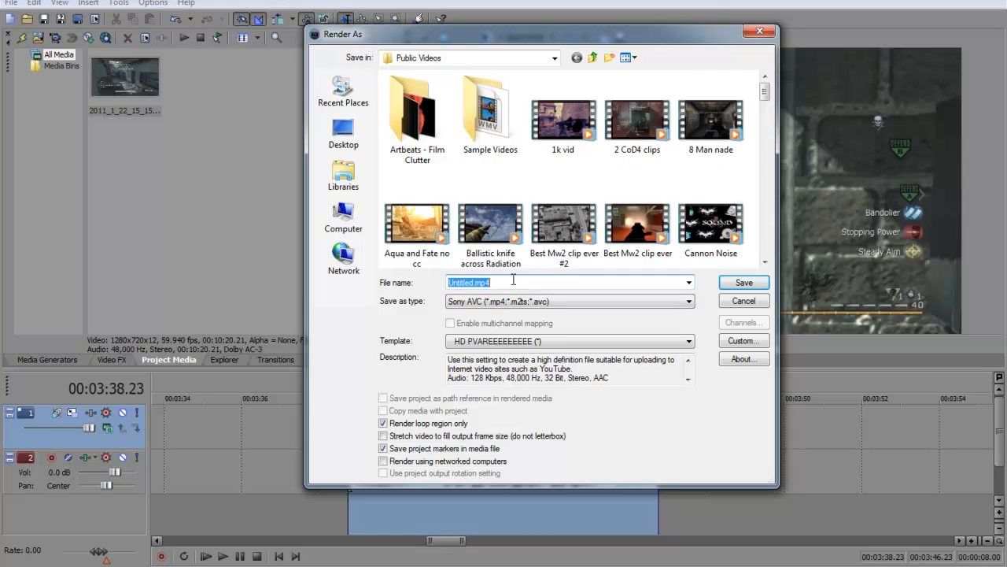
type("omfg")
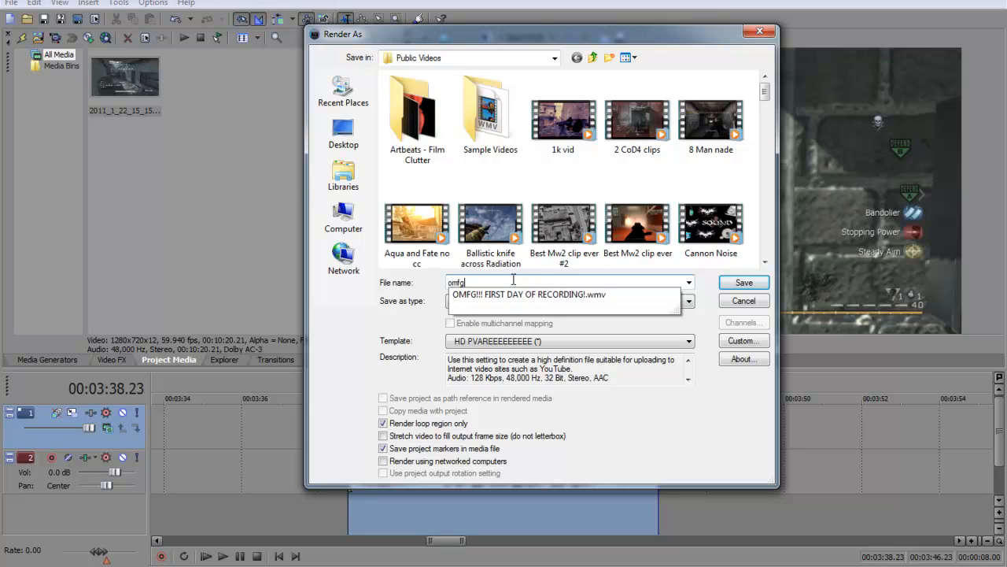
left_click(567, 301)
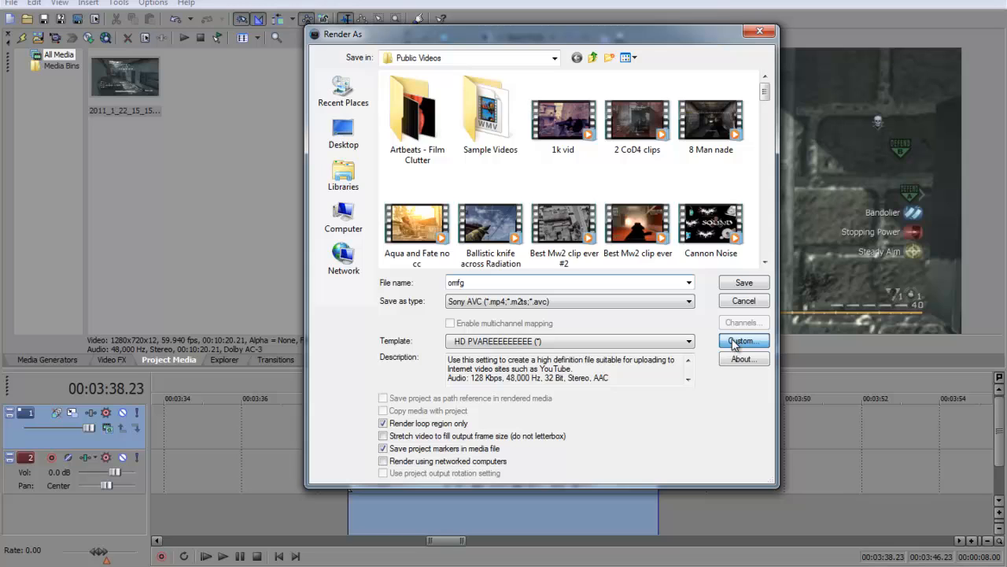
left_click(741, 340)
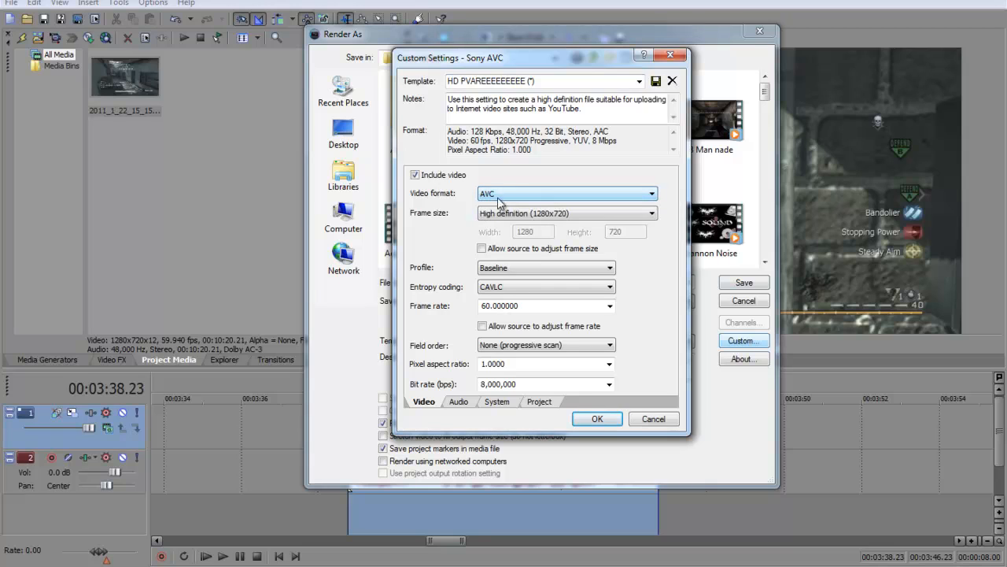
mouse_move(507, 227)
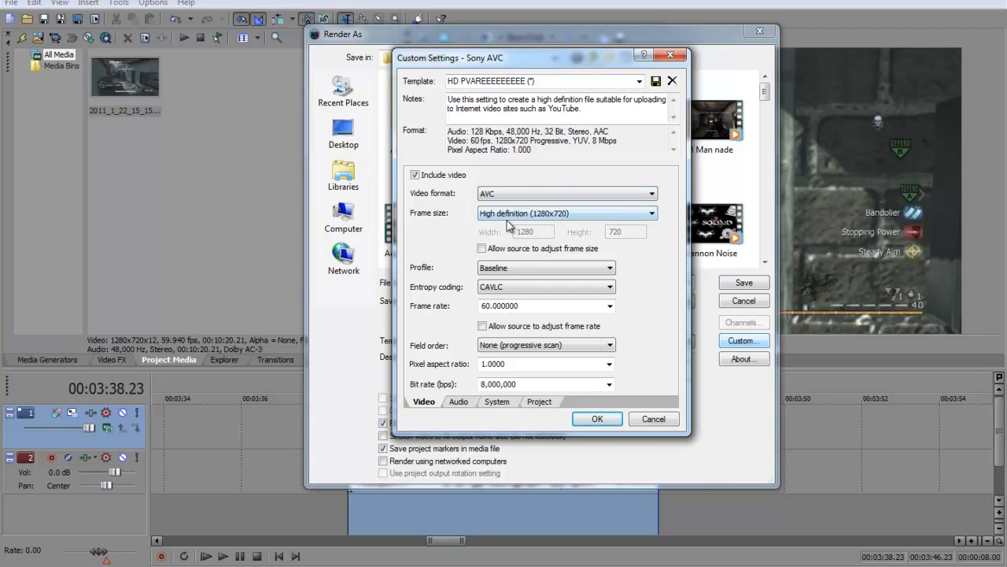
- Set the video to 60 fps at 1280x720 and keep the pixel aspect ratio at 1.0000
left_click(482, 249)
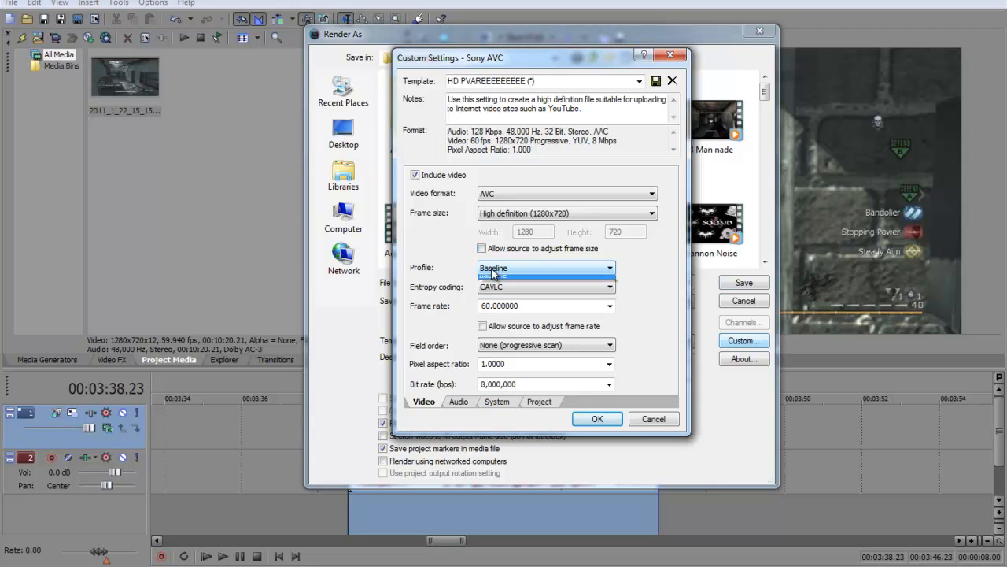
mouse_move(512, 296)
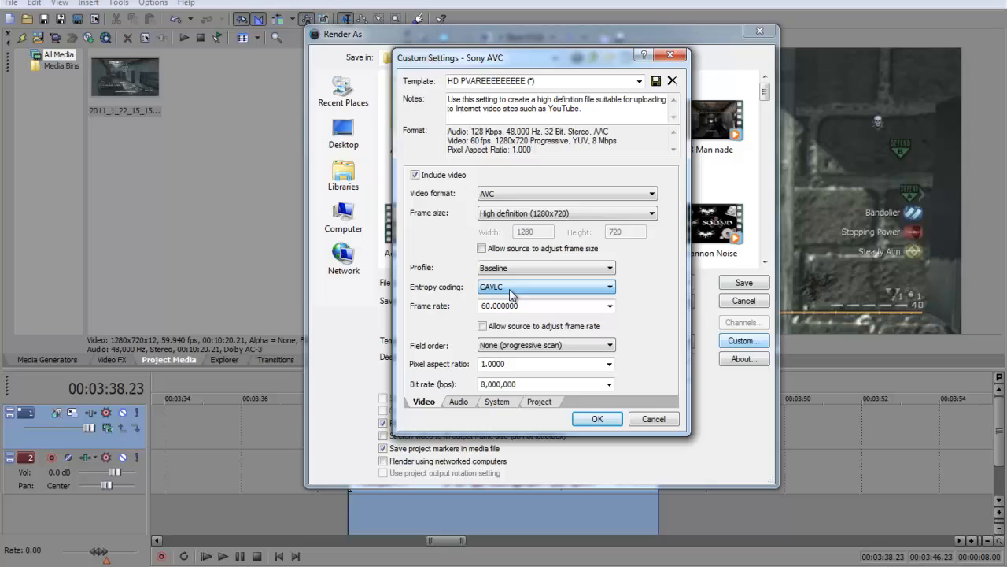
mouse_move(513, 300)
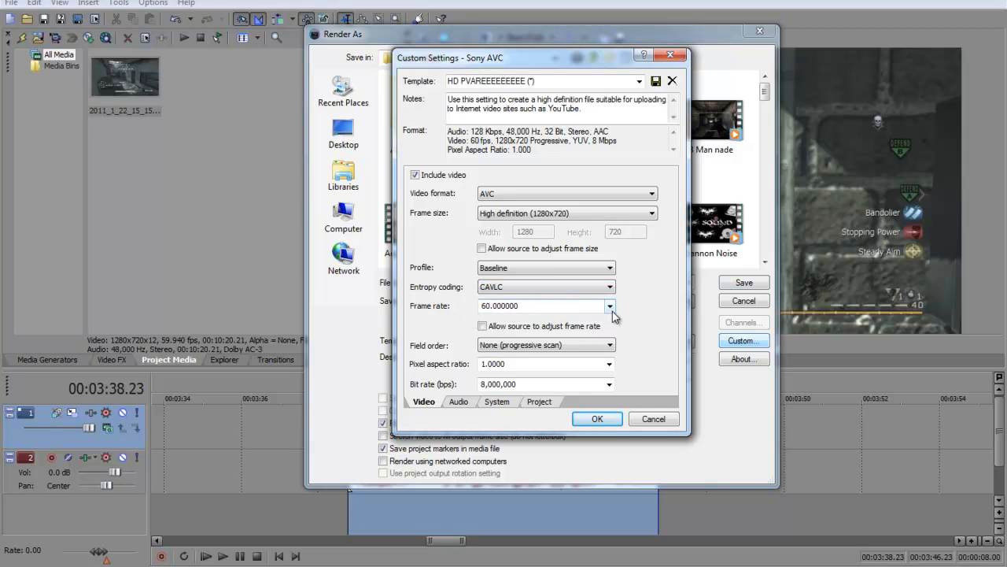
triple_click(543, 305)
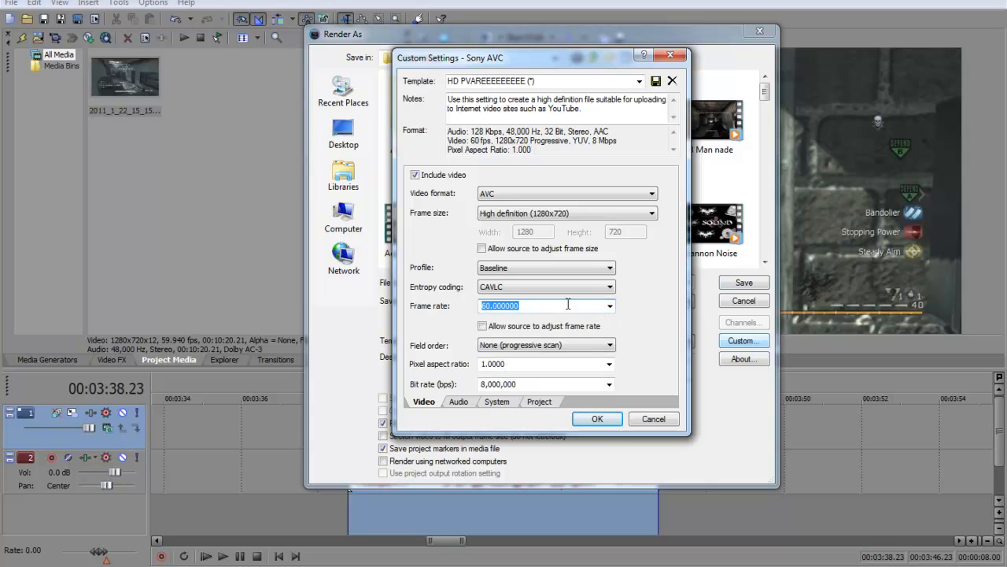
left_click(610, 305)
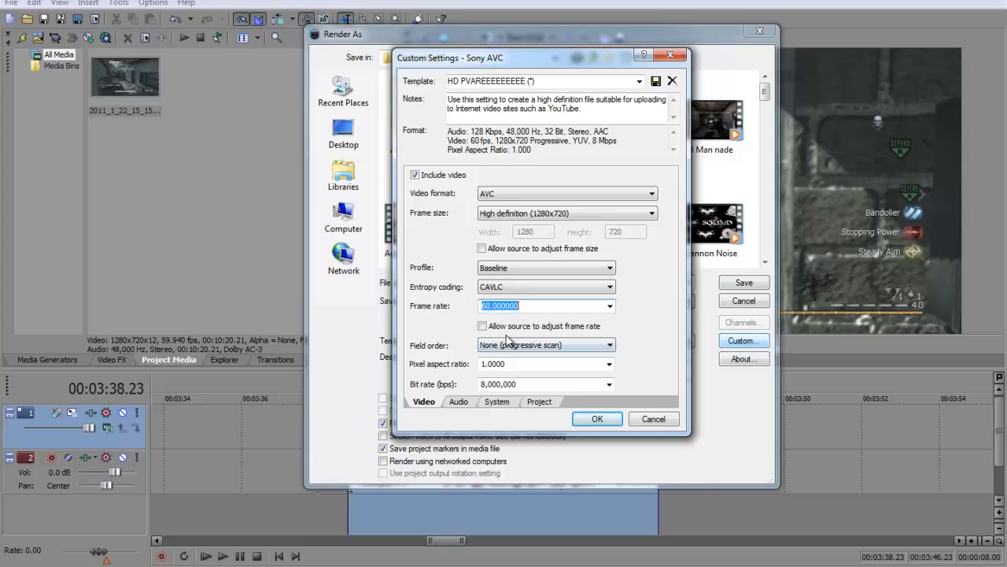
mouse_move(478, 337)
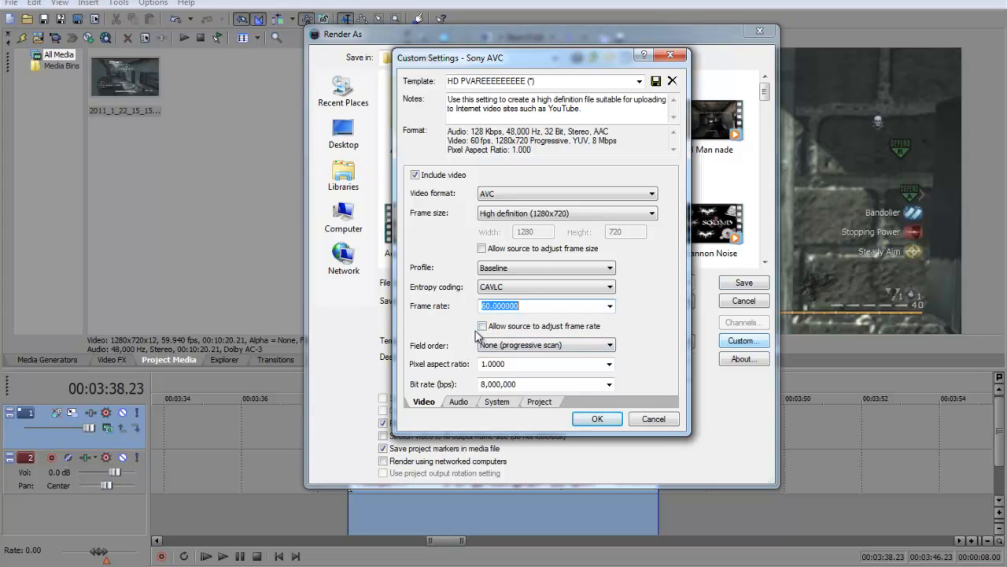
mouse_move(516, 363)
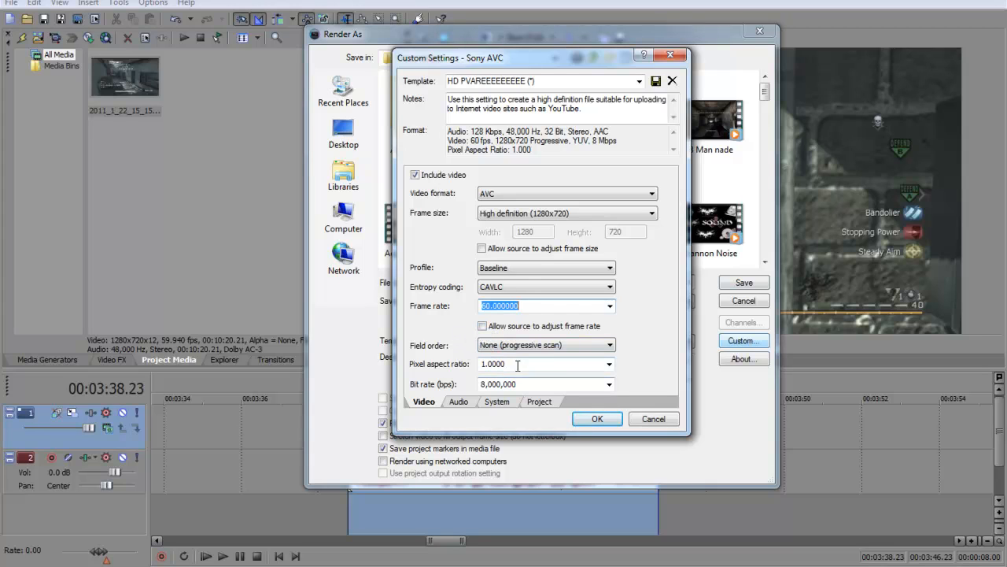
left_click(609, 364)
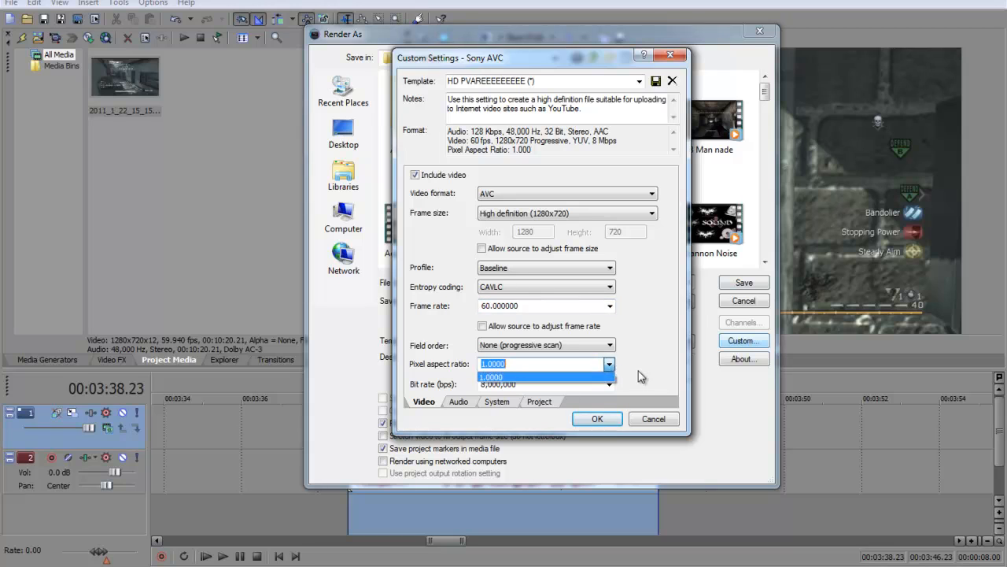
left_click(609, 384)
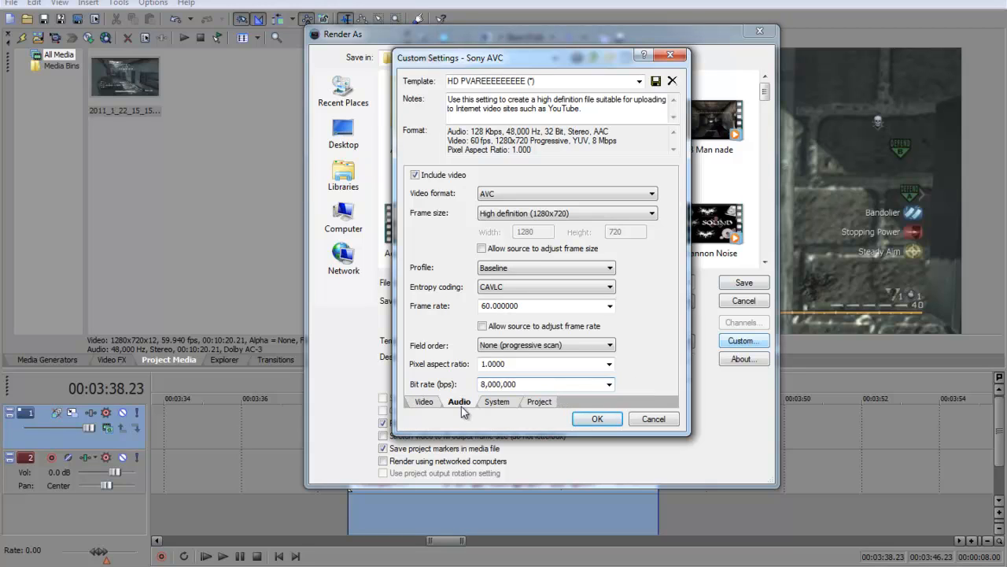
- Keep the audio as AAC Stereo and check the MP4 output container
left_click(460, 402)
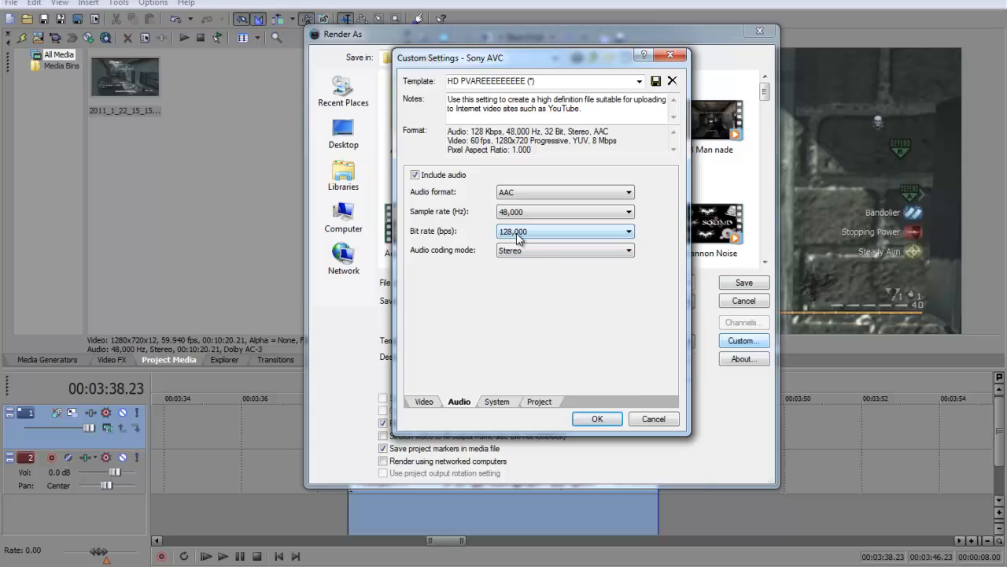
left_click(626, 249)
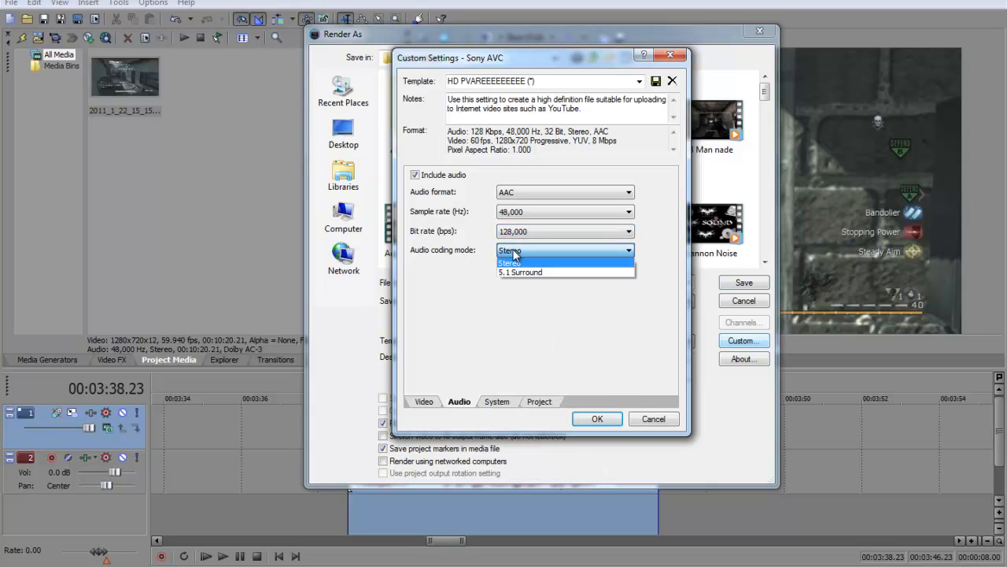
left_click(510, 262)
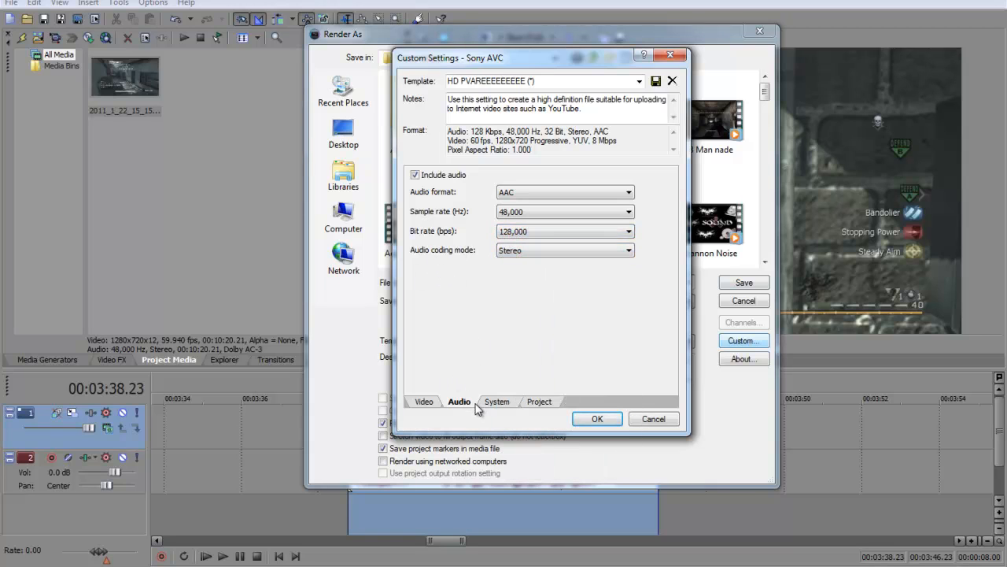
left_click(497, 402)
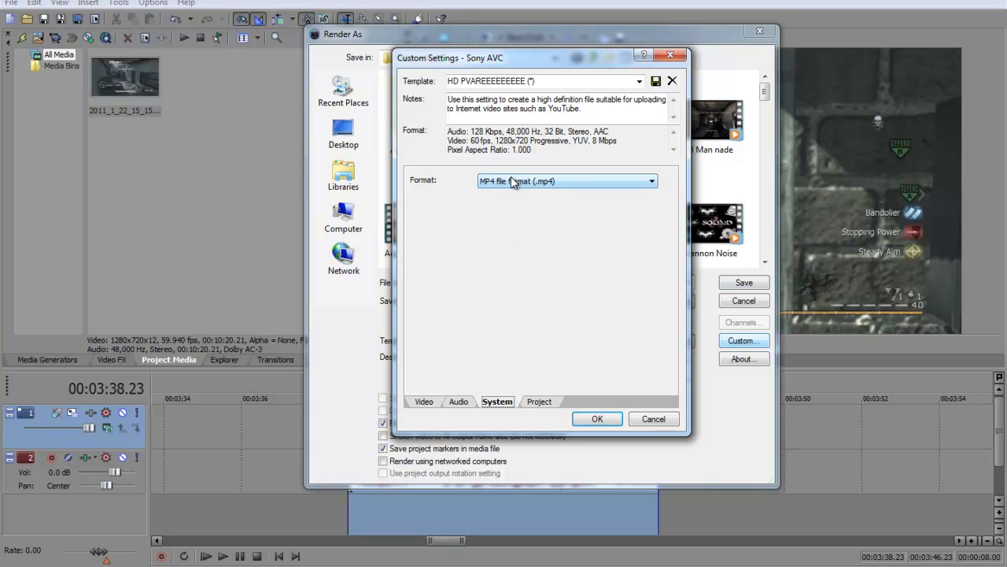
left_click(539, 401)
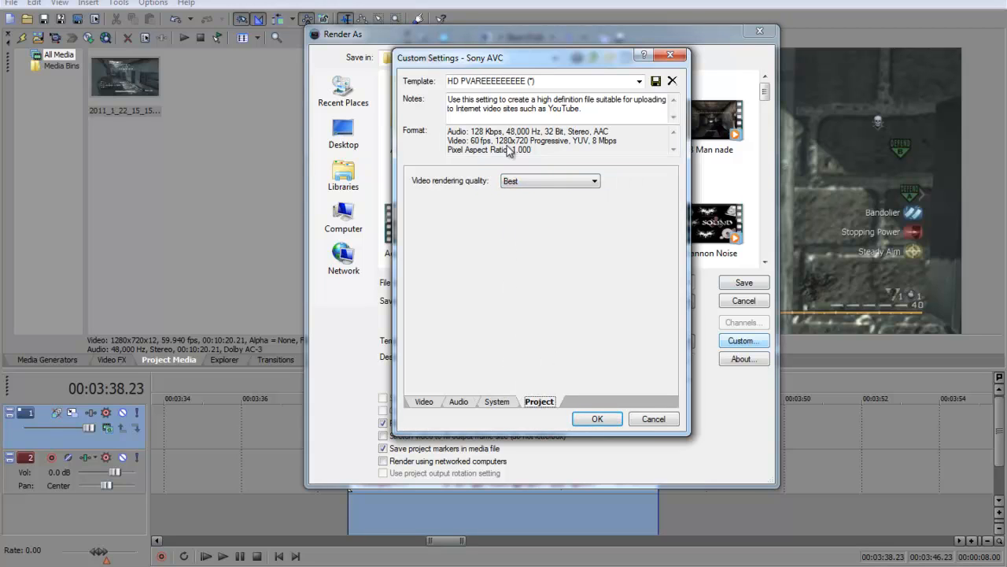
- Set video rendering quality to Best and accept the custom settings
left_click(595, 181)
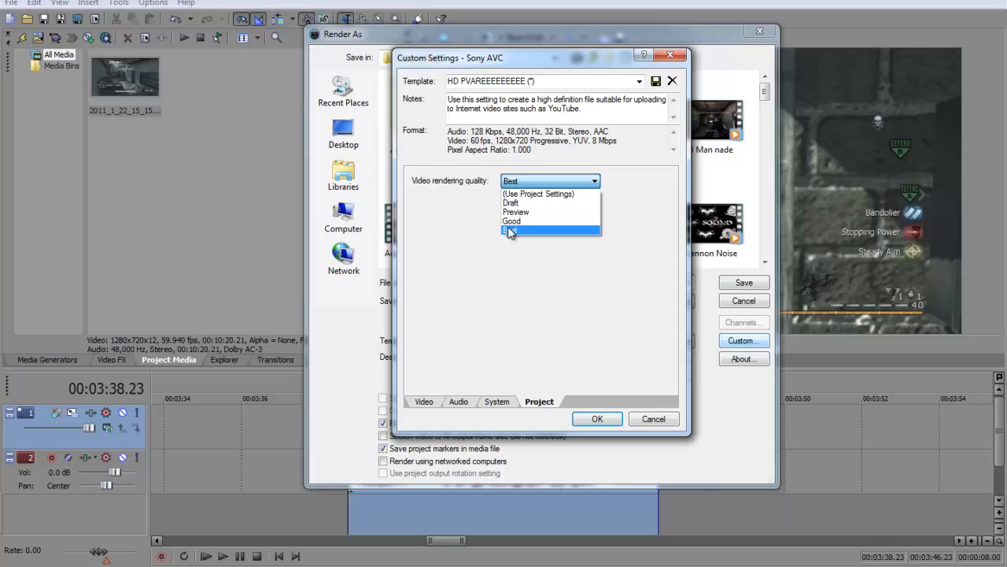
left_click(513, 230)
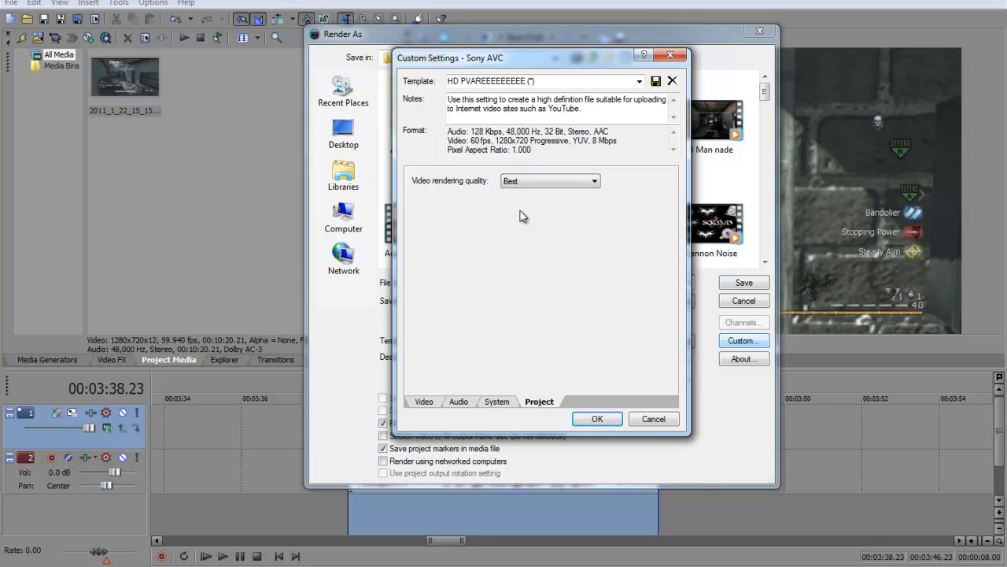
triple_click(543, 81)
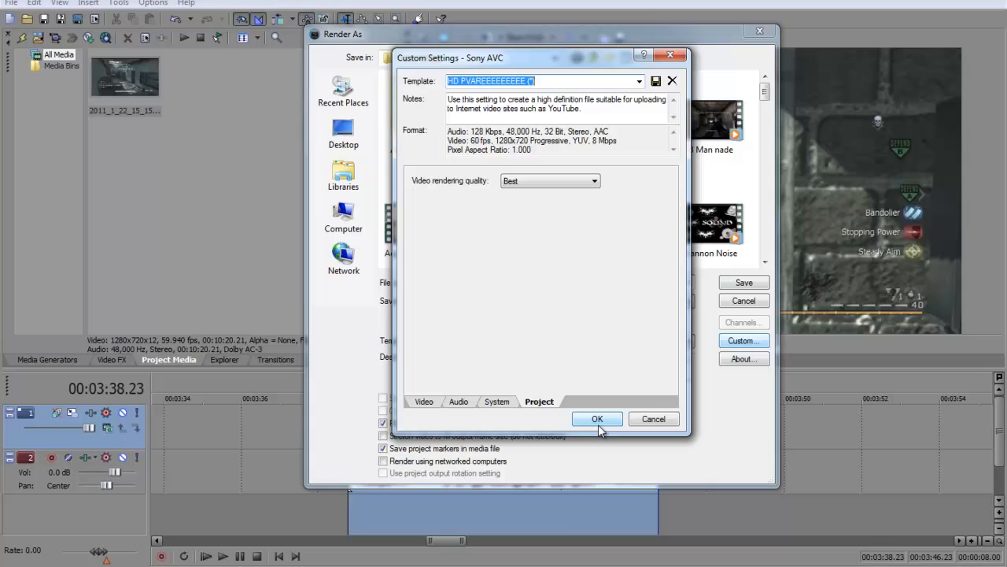
left_click(596, 419)
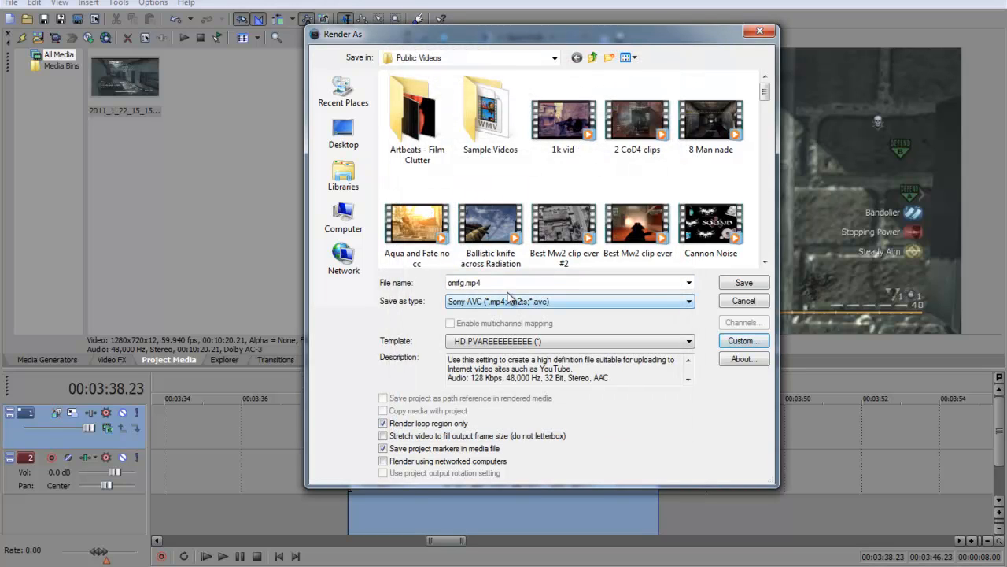